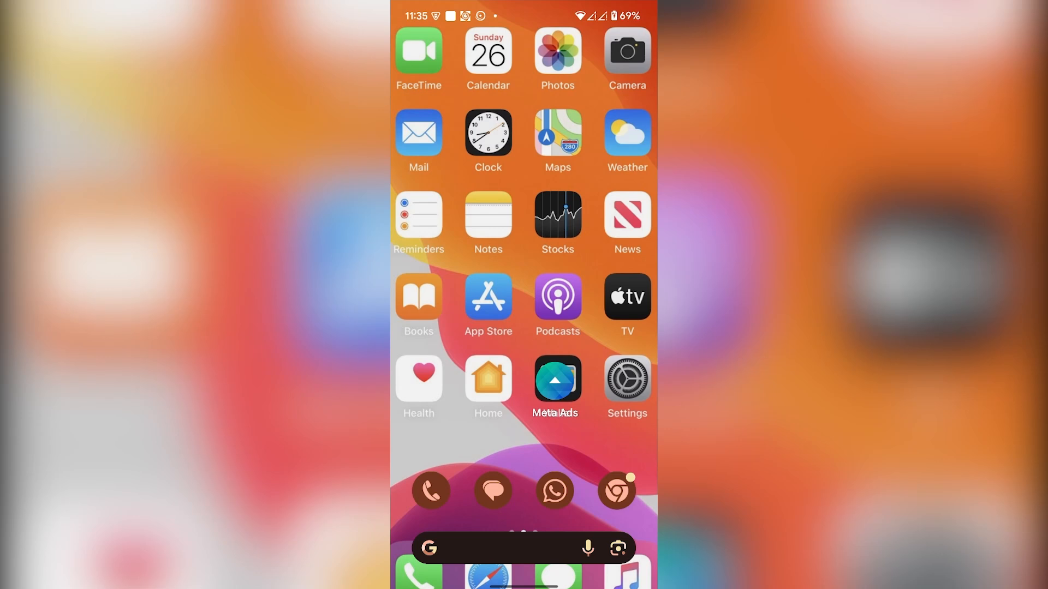
pyautogui.moveTo(426, 231)
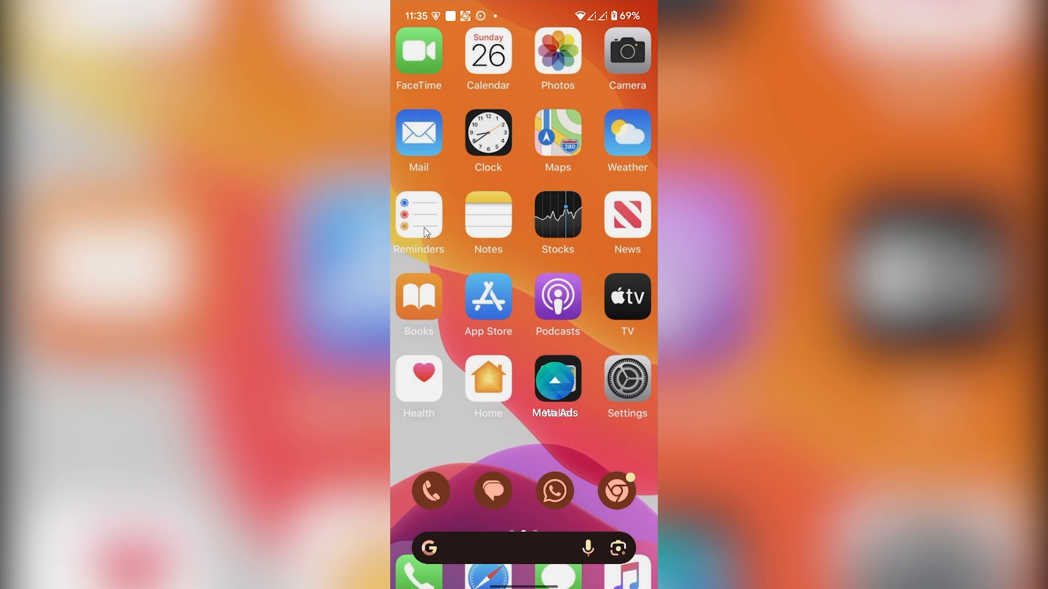
pyautogui.moveTo(616, 490)
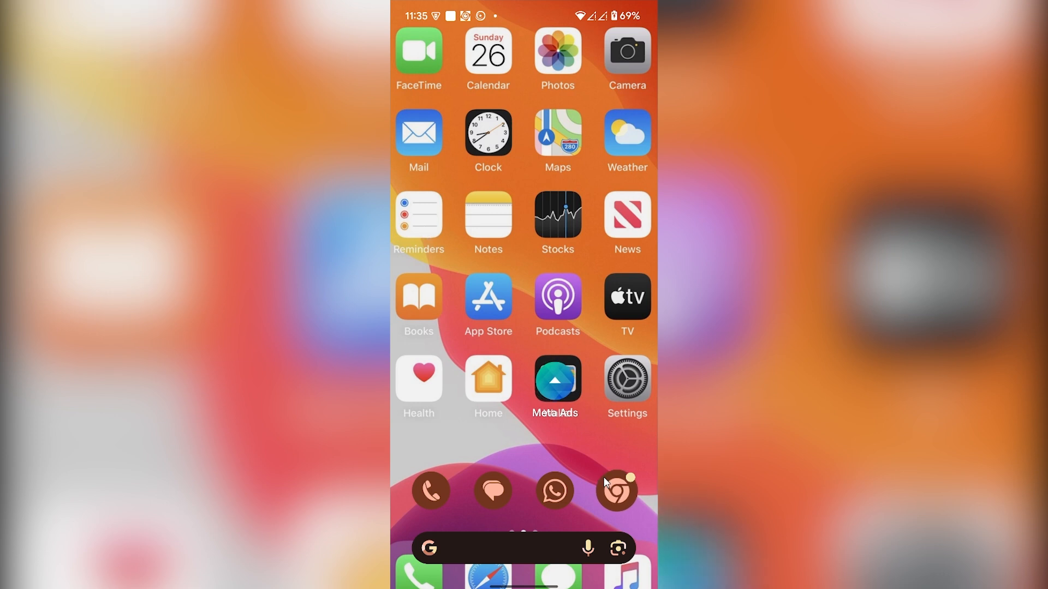
# - Bring up the phone's browser with pairdrop.net loaded as Brown Dormouse
pyautogui.click(615, 490)
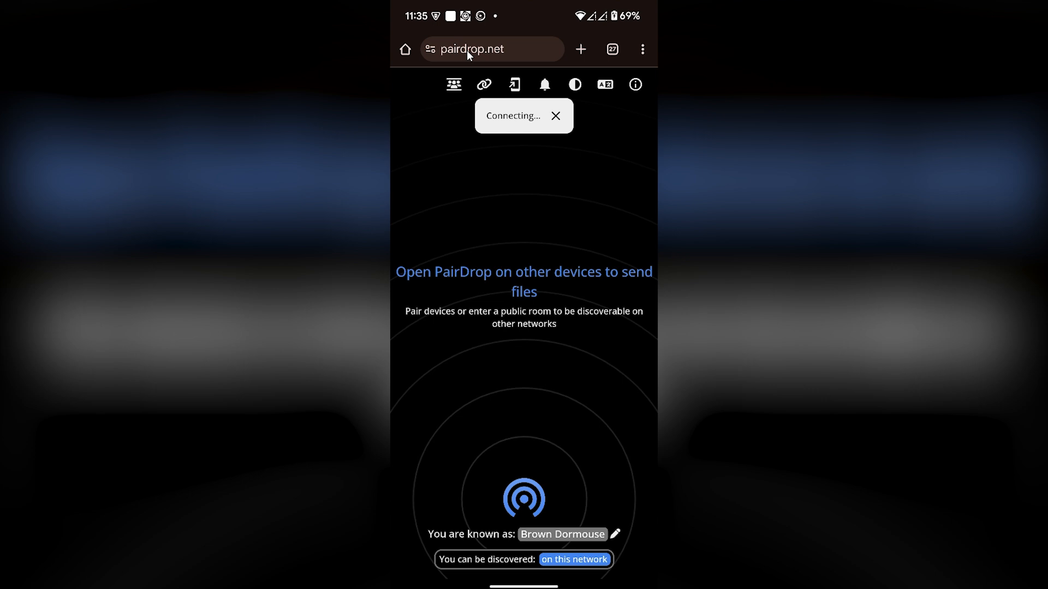
pyautogui.moveTo(502, 85)
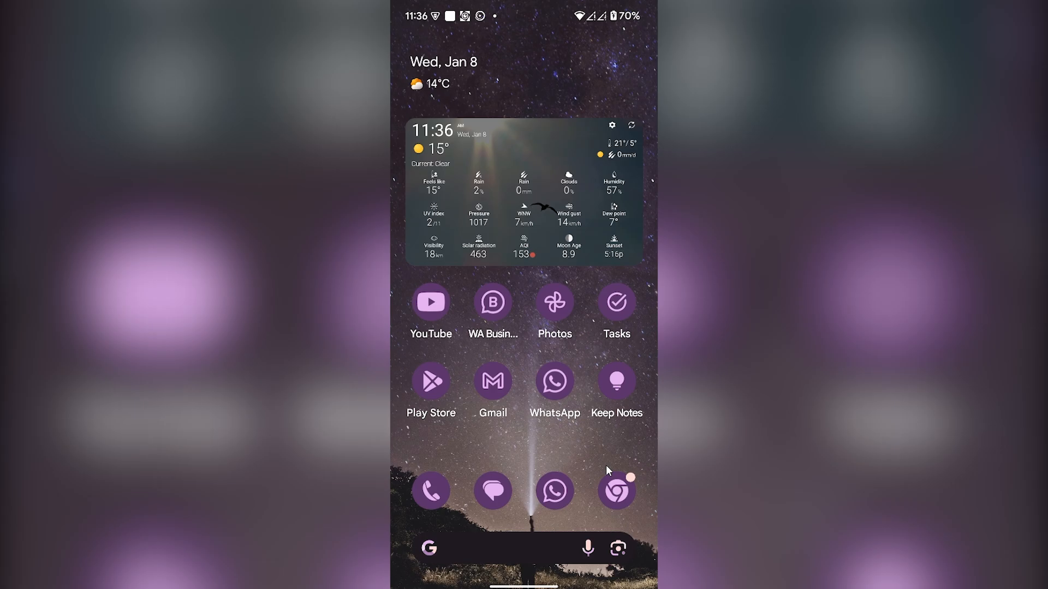
pyautogui.click(615, 490)
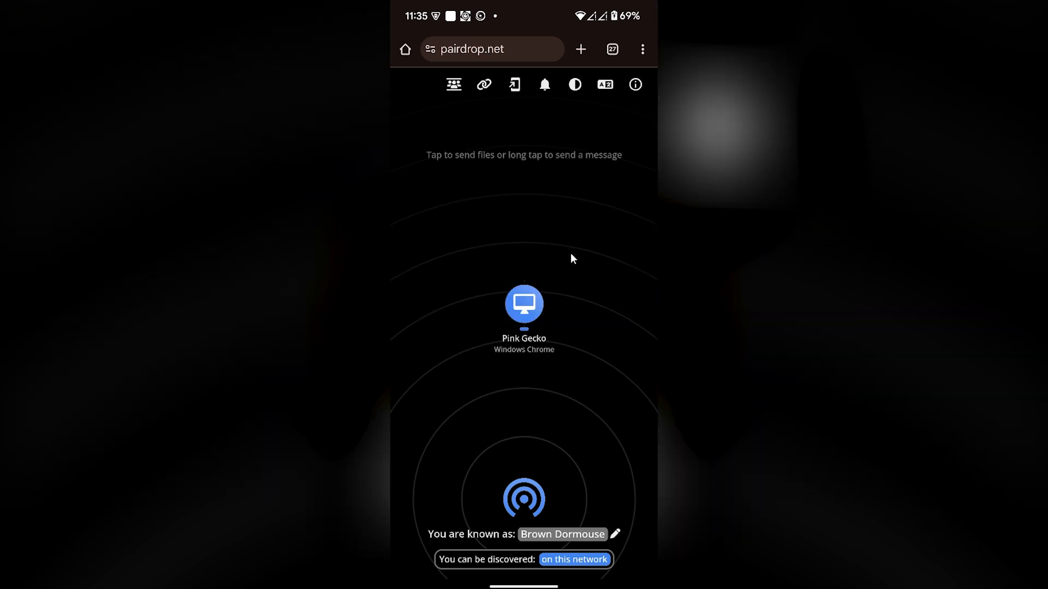
pyautogui.moveTo(454, 344)
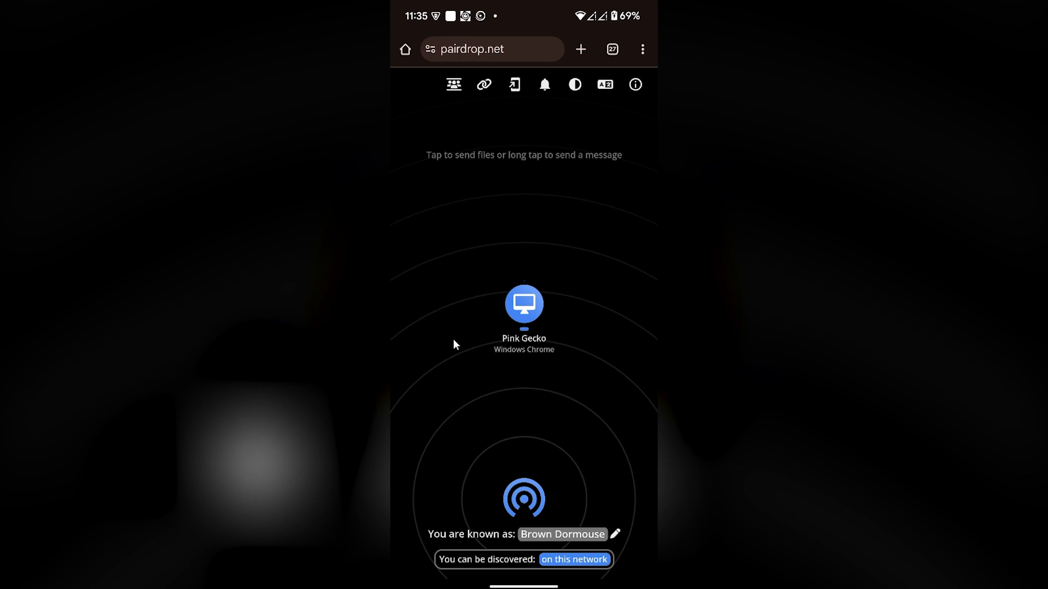
pyautogui.moveTo(534, 271)
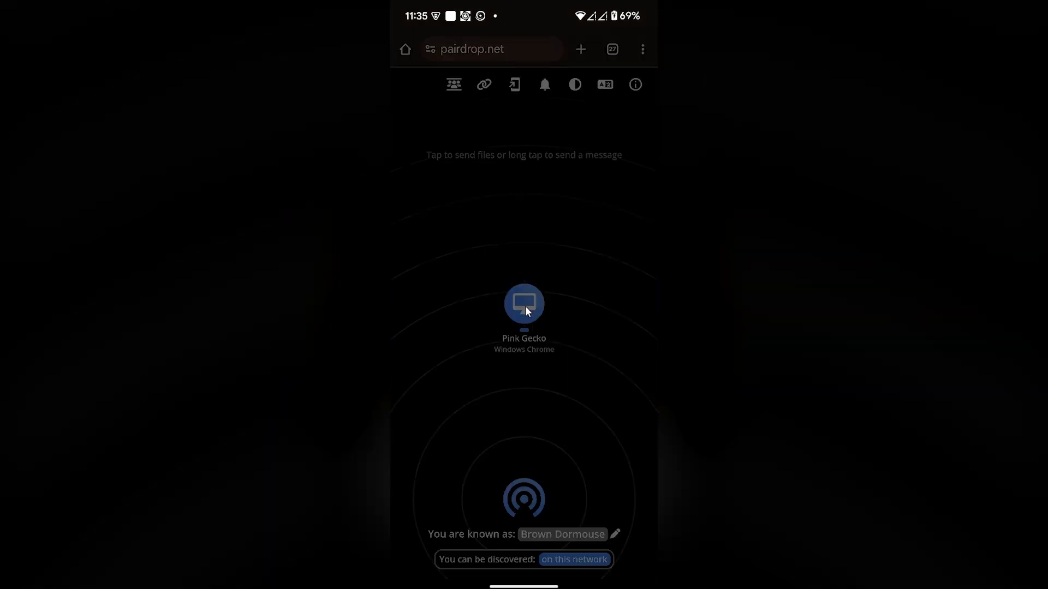
# - Choose Pink Gecko as the nearby device to send a file to
pyautogui.click(524, 304)
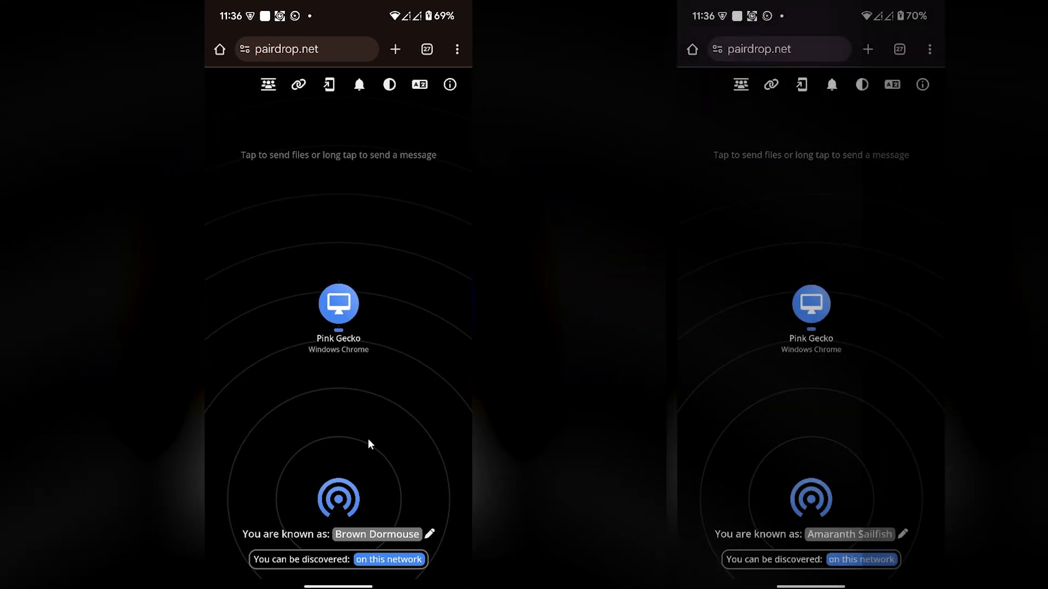
# - Send Slack - Ding.mp3 (36 KB), accept it on Amaranth Sailfish, and share it to other apps
pyautogui.click(338, 306)
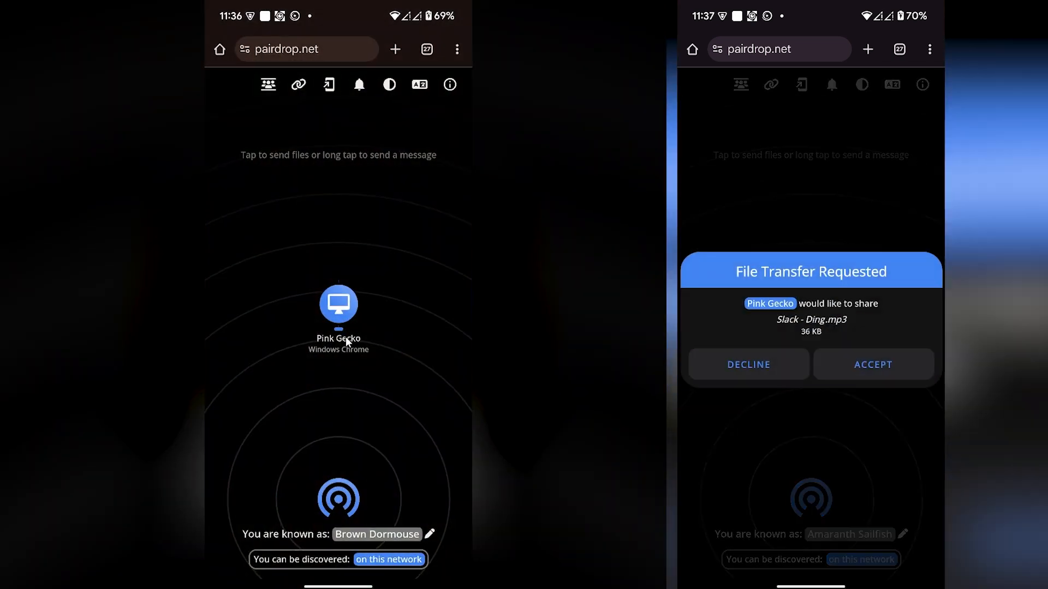
pyautogui.moveTo(873, 365)
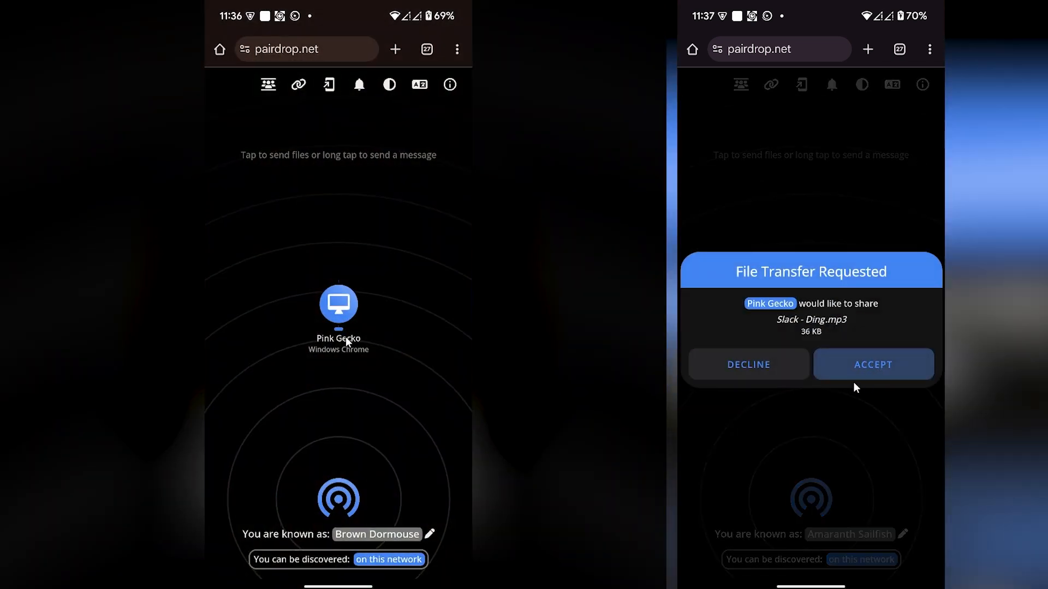
pyautogui.click(872, 364)
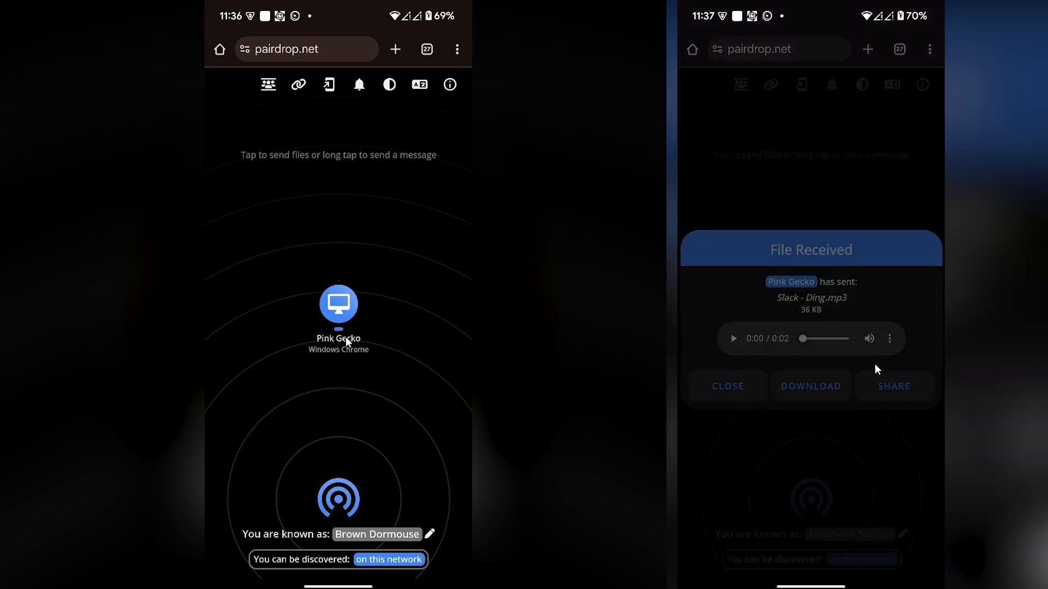
pyautogui.click(894, 387)
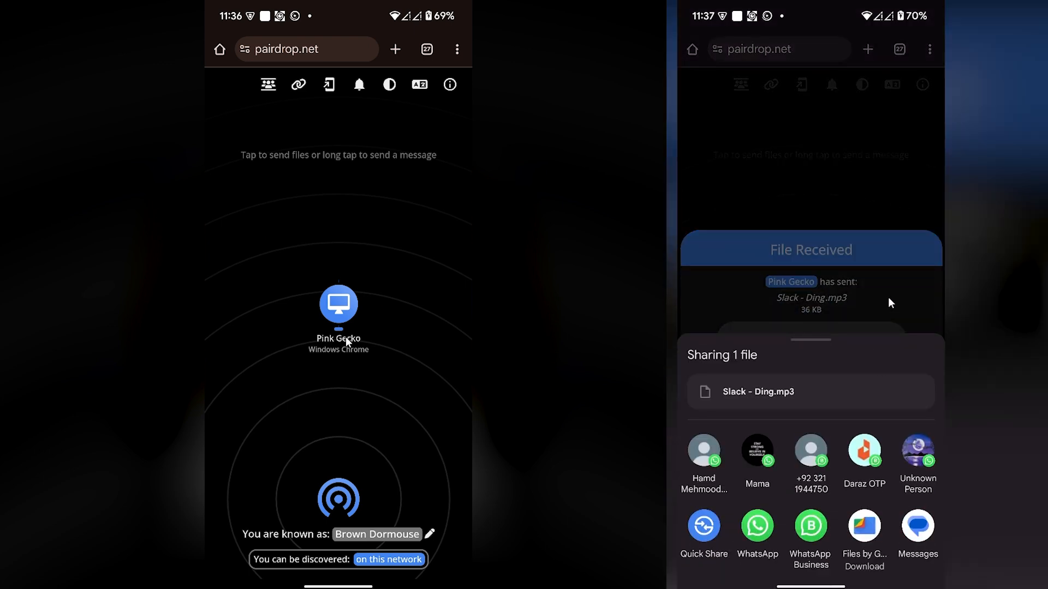